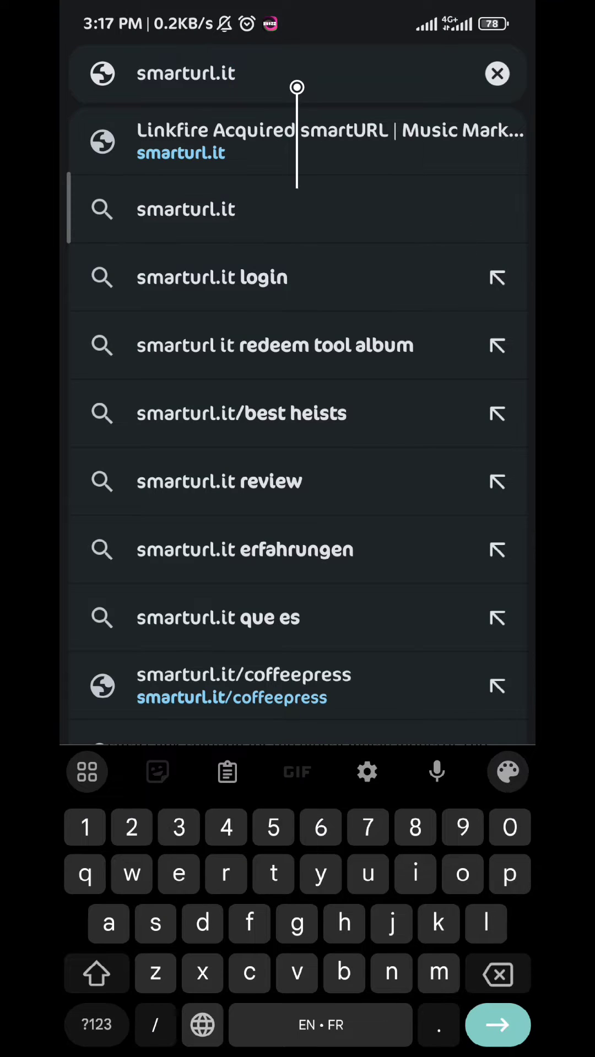
Go to smarturl.it from the Chrome suggestions to load the Linkfire dashboard
{"action": "left_click", "coordinate": [296, 129]}
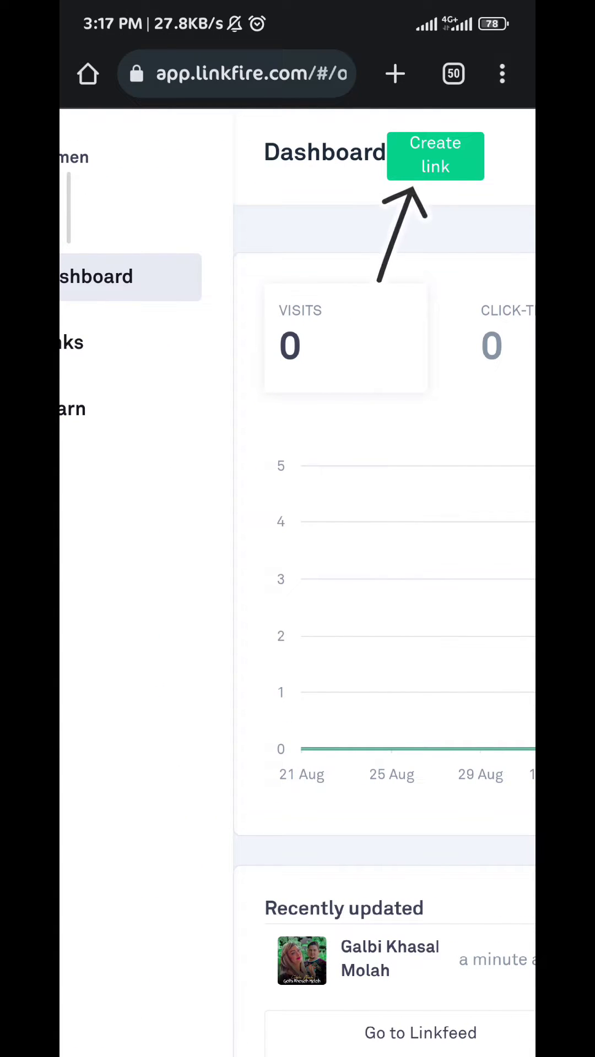
Start a new smart link from the Dashboard's Create link button
{"action": "left_click", "coordinate": [435, 156]}
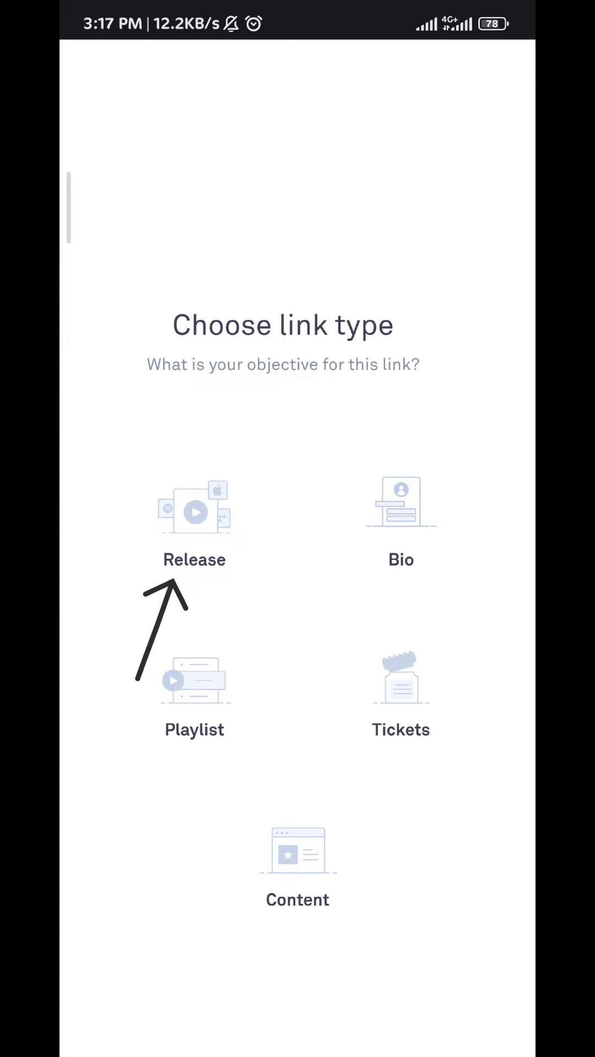
{"action": "left_click", "coordinate": [194, 511]}
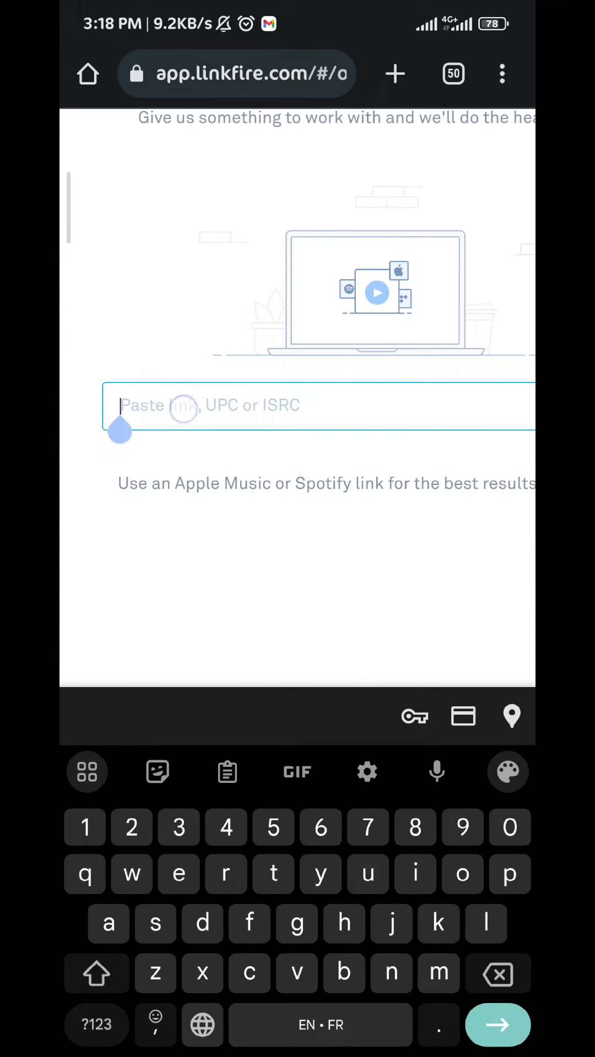
{"action": "type", "text": "https://spotify.link/Pk2WzqUccDb"}
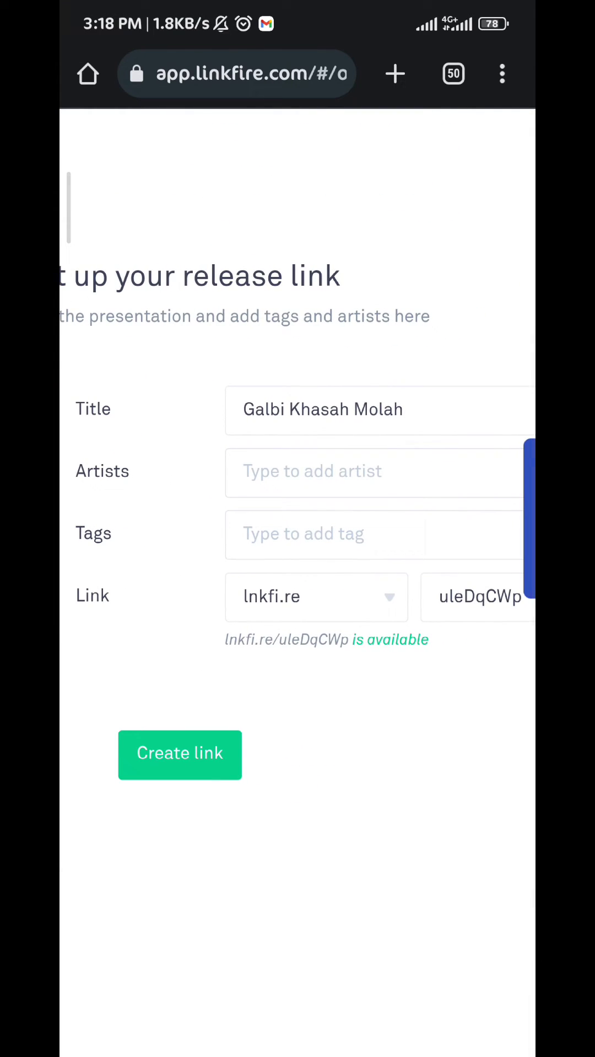
Add artist Warda Charlolmenti and tag 'party', then create the release link
{"action": "left_click", "coordinate": [359, 471]}
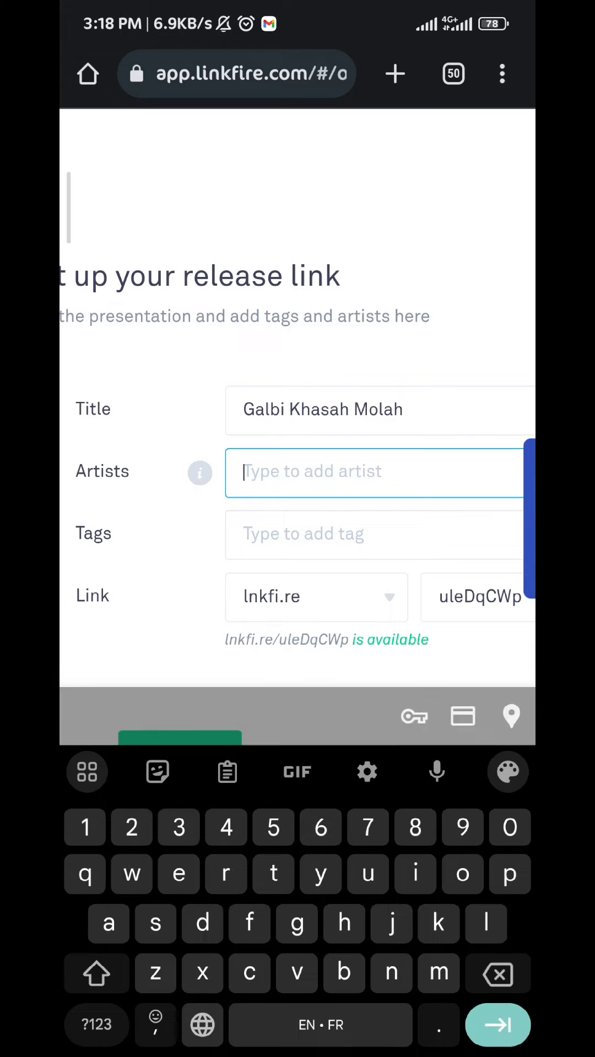
{"action": "type", "text": "warda"}
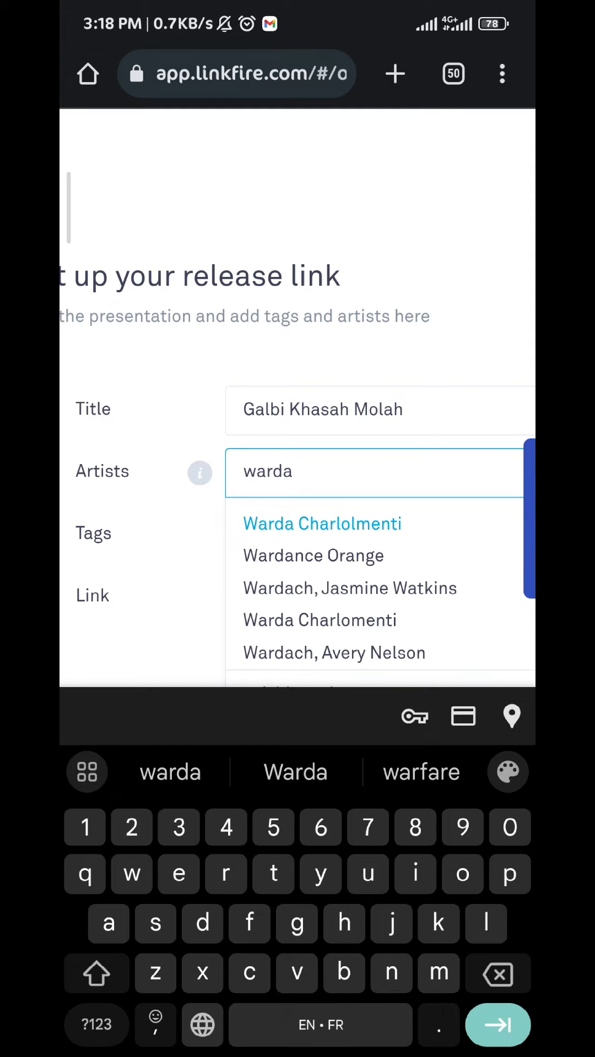
{"action": "left_click", "coordinate": [321, 523]}
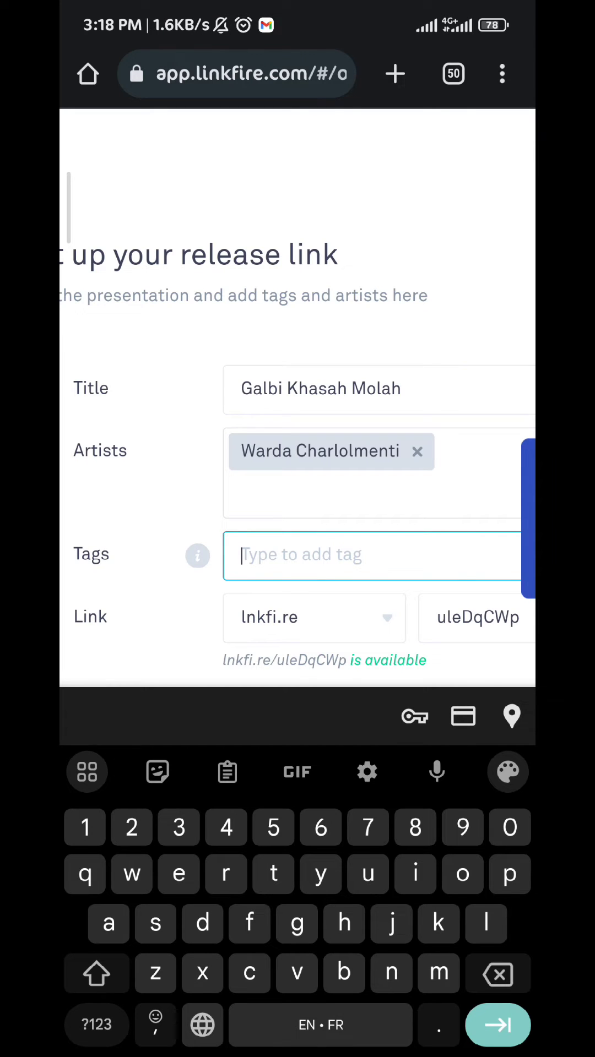
{"action": "type", "text": "party"}
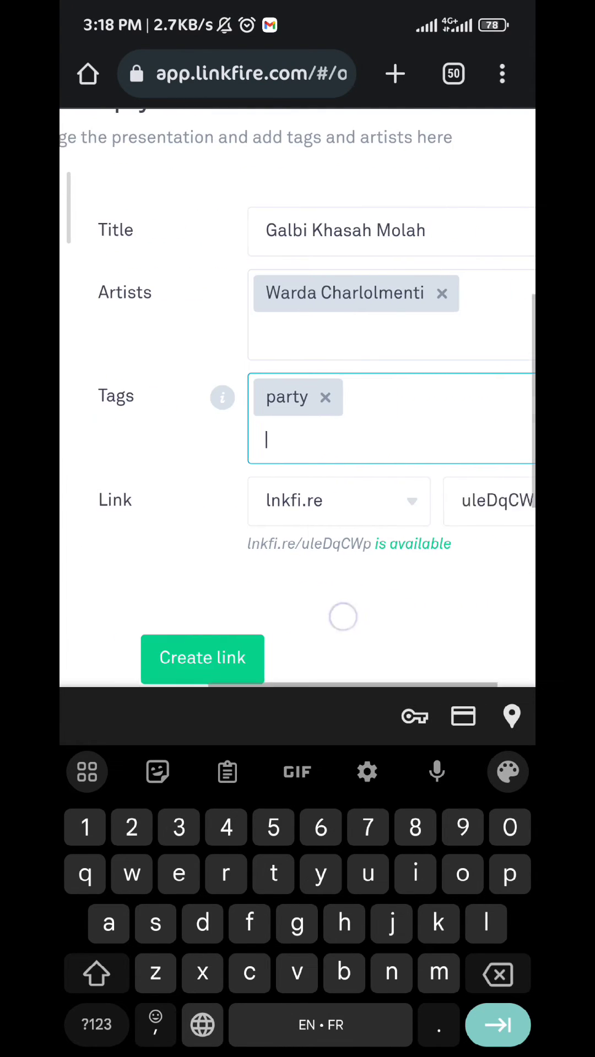
{"action": "scroll", "scroll_direction": "down", "scroll_amount": 3}
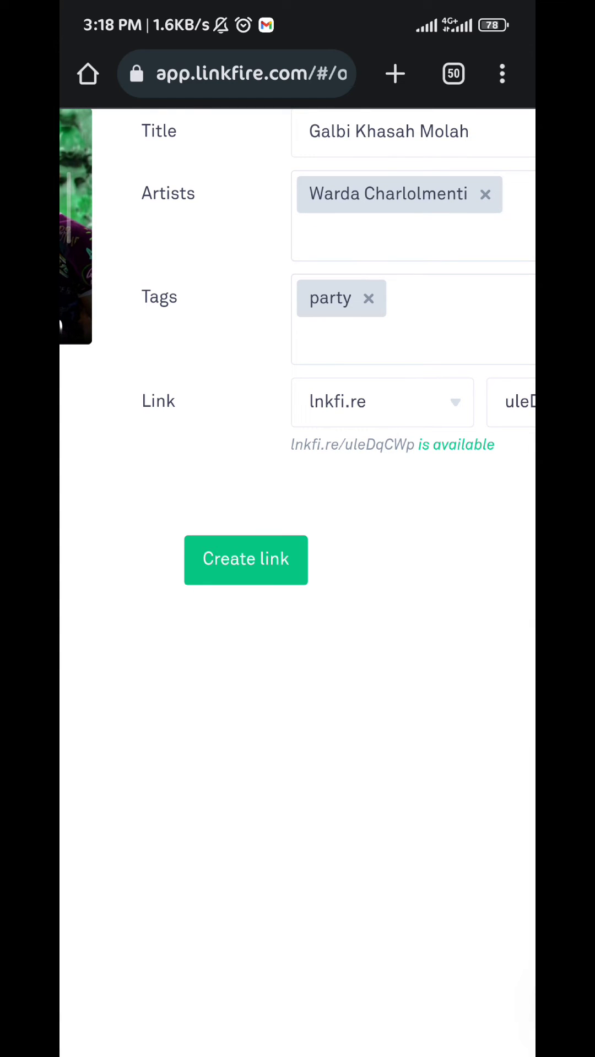
{"action": "left_click", "coordinate": [246, 560]}
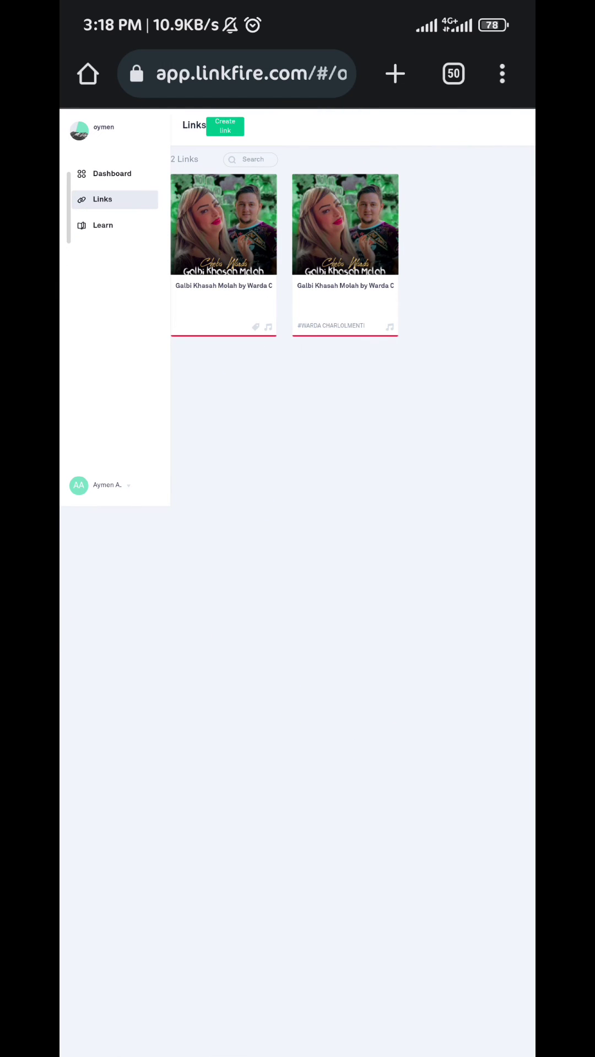
{"action": "scroll", "scroll_direction": "down", "scroll_amount": 3}
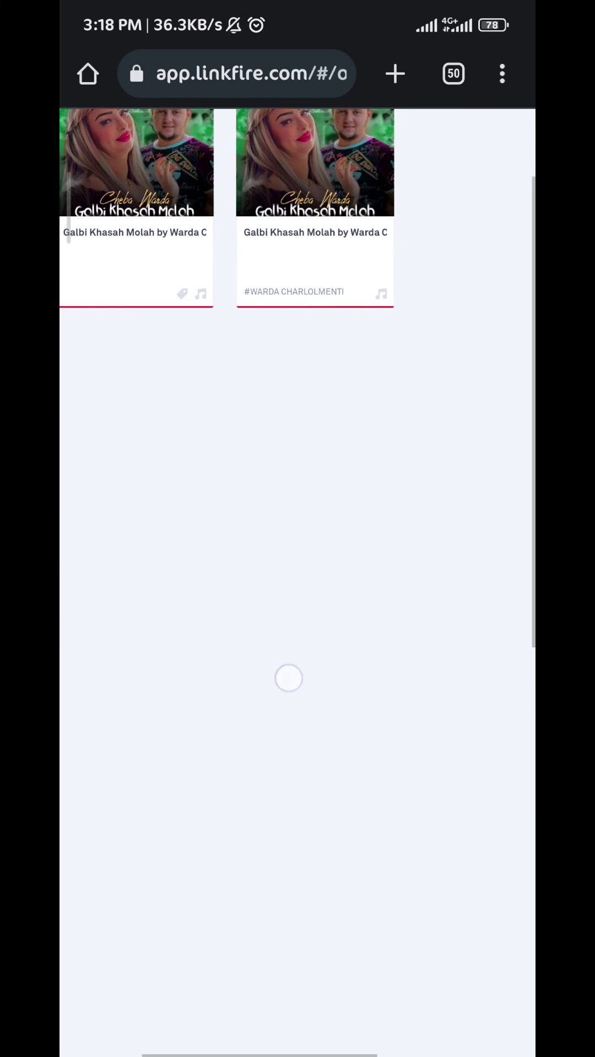